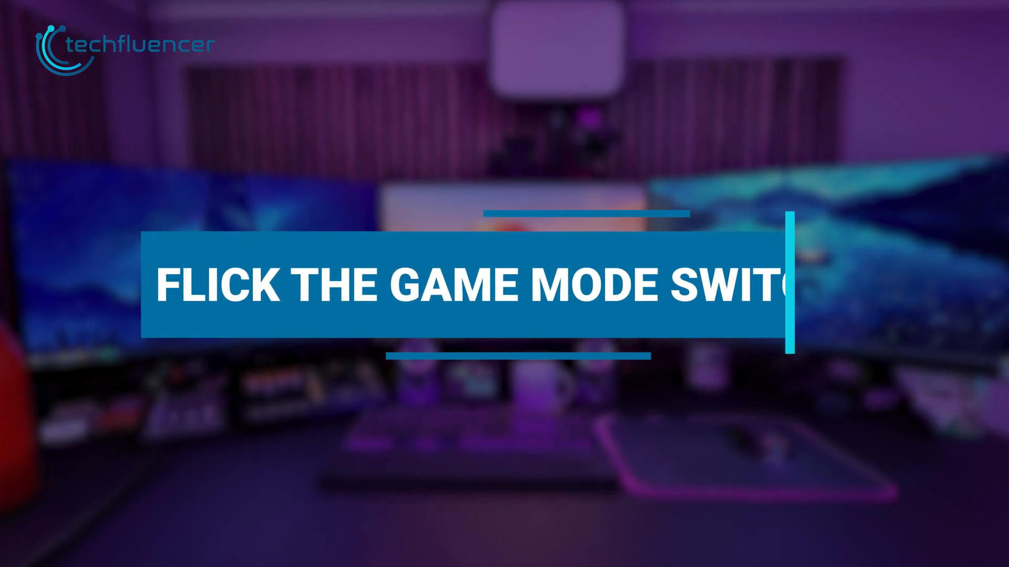
Launch Settings from Start, go to Gaming > Game Mode and switch Game Mode on
left_click(98, 554)
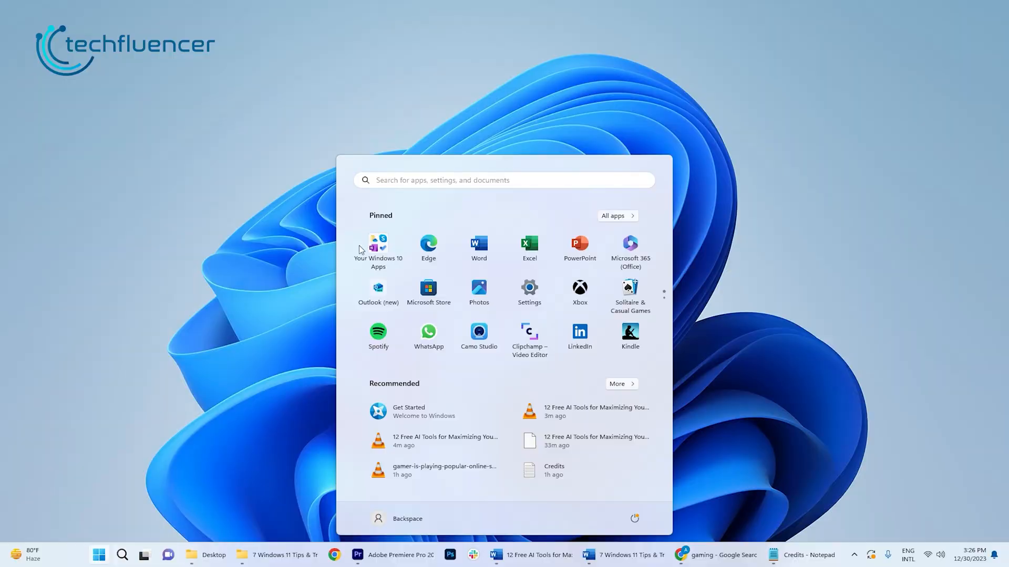
left_click(503, 180)
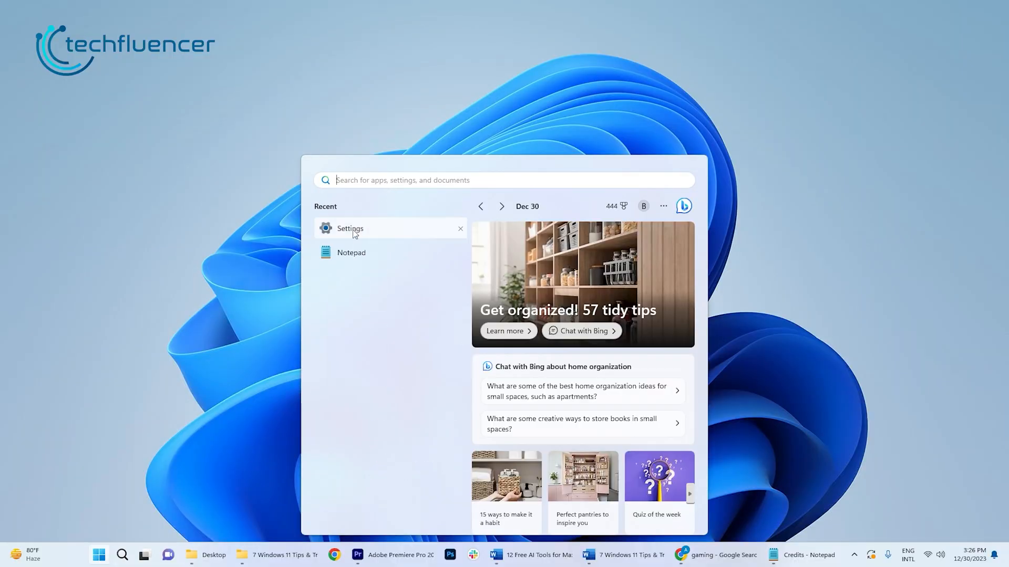
left_click(350, 228)
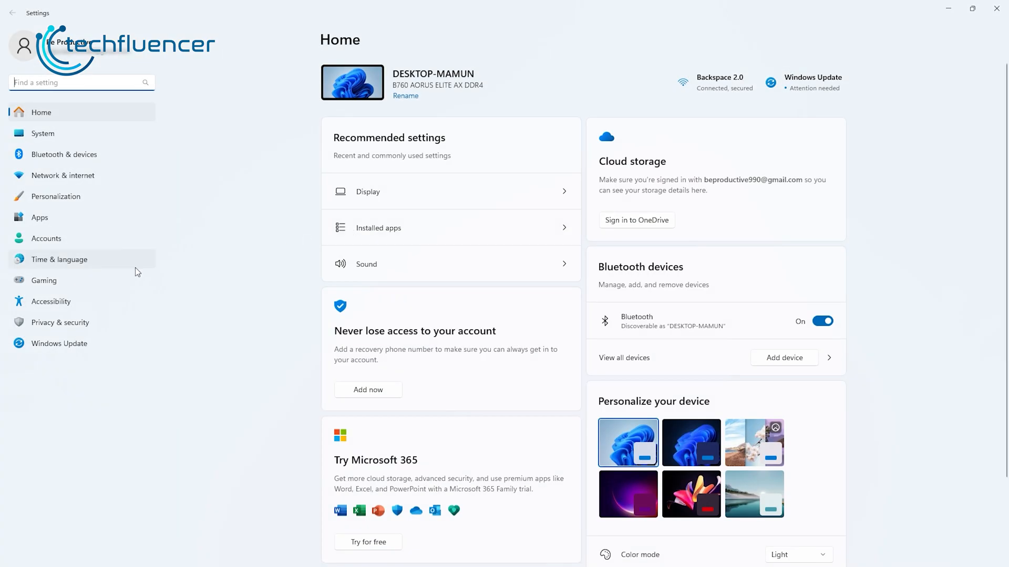
left_click(44, 279)
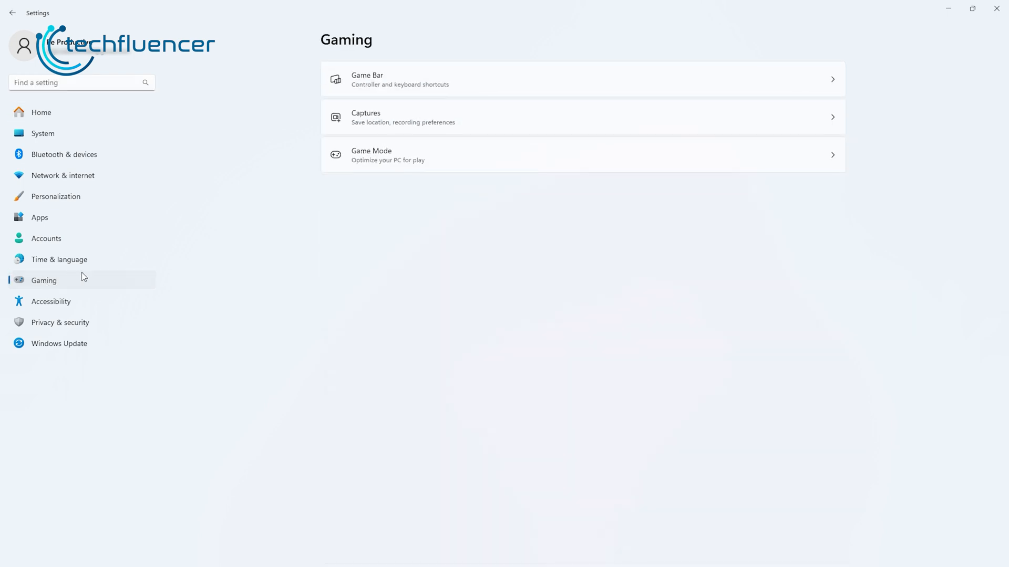
mouse_move(418, 161)
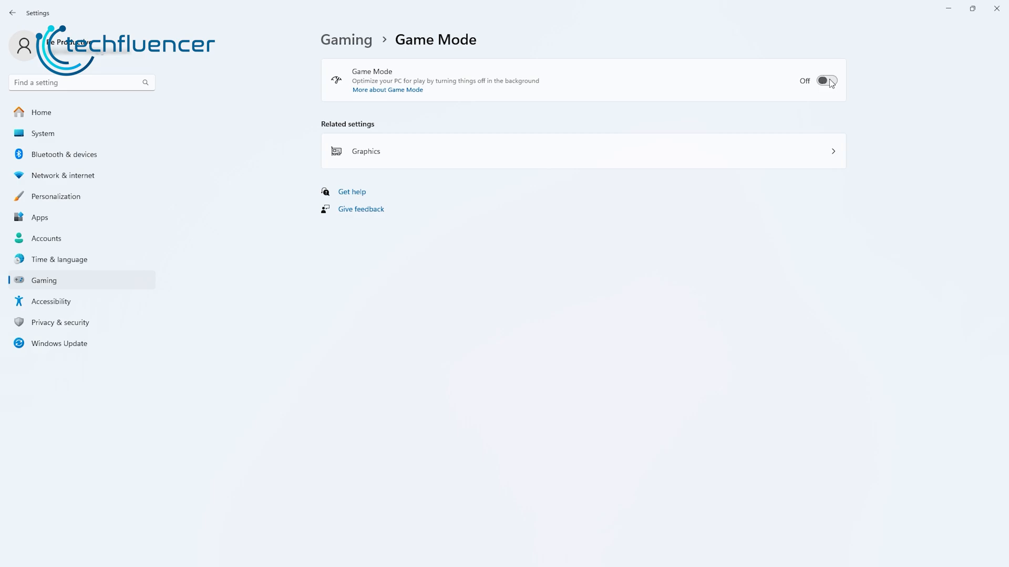
left_click(388, 90)
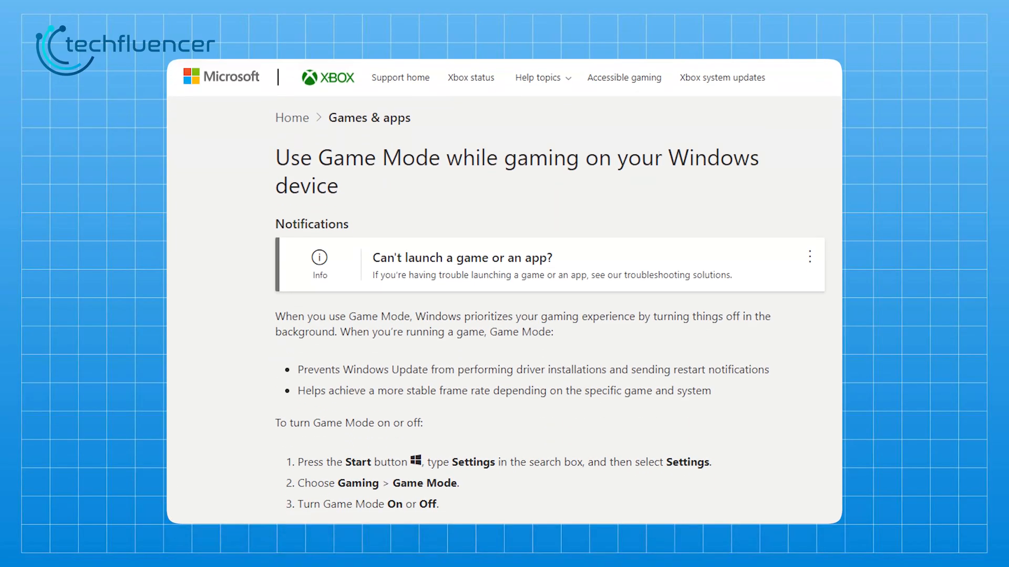